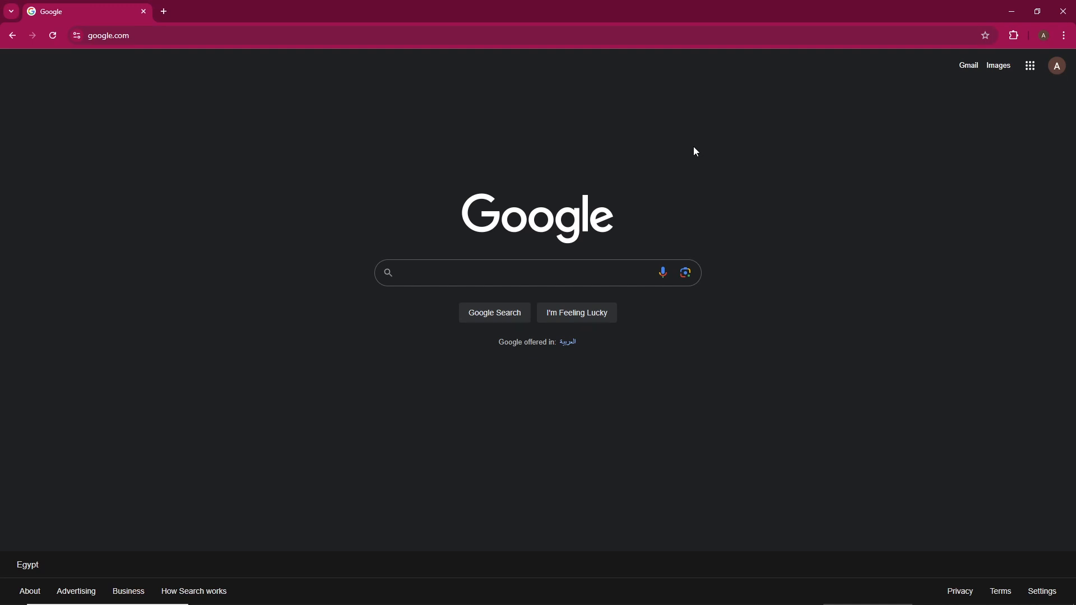
# Launch Google Classroom from the Google apps list on the Google homepage.
pyautogui.click(522, 273)
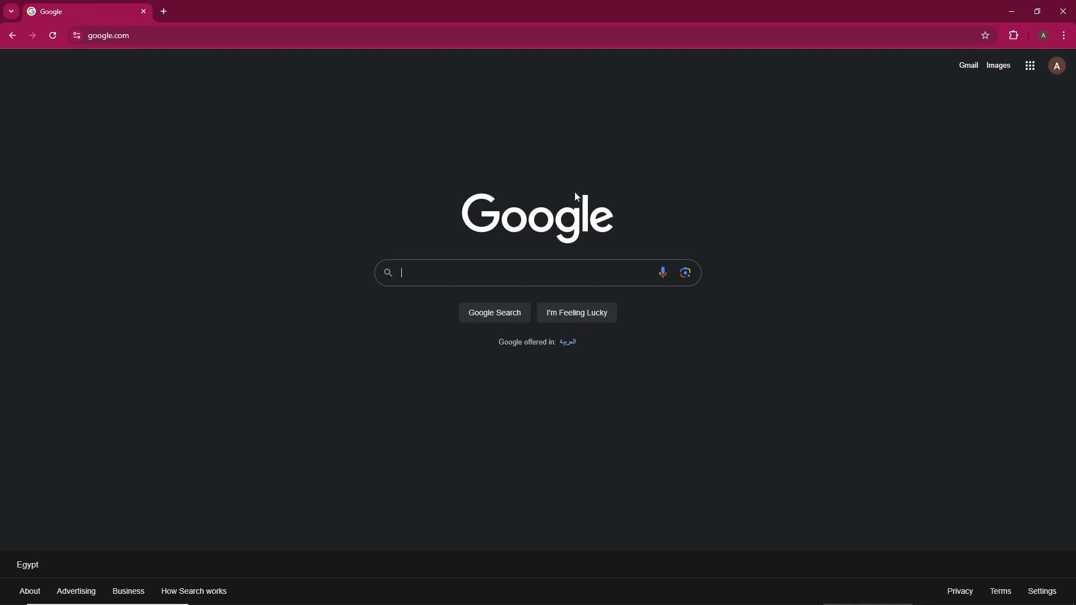
pyautogui.click(1030, 65)
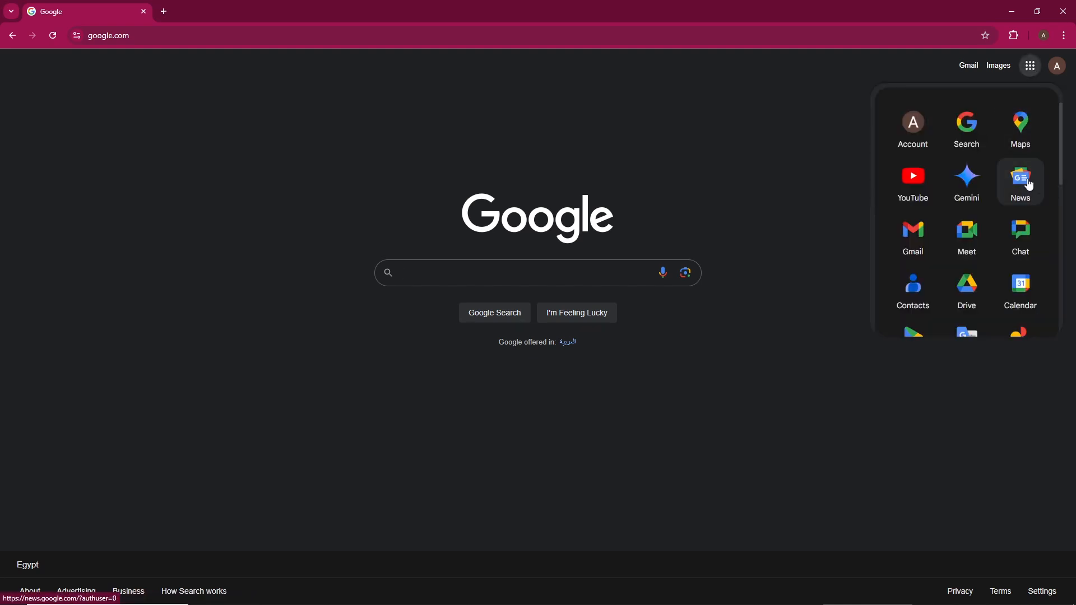
pyautogui.scroll(-3)
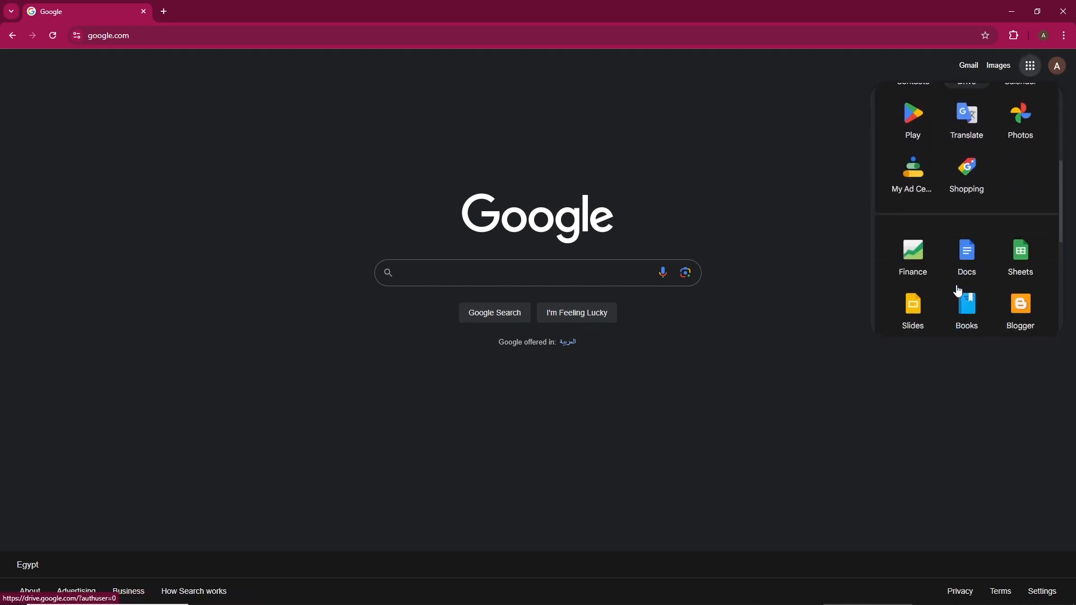
pyautogui.scroll(-3)
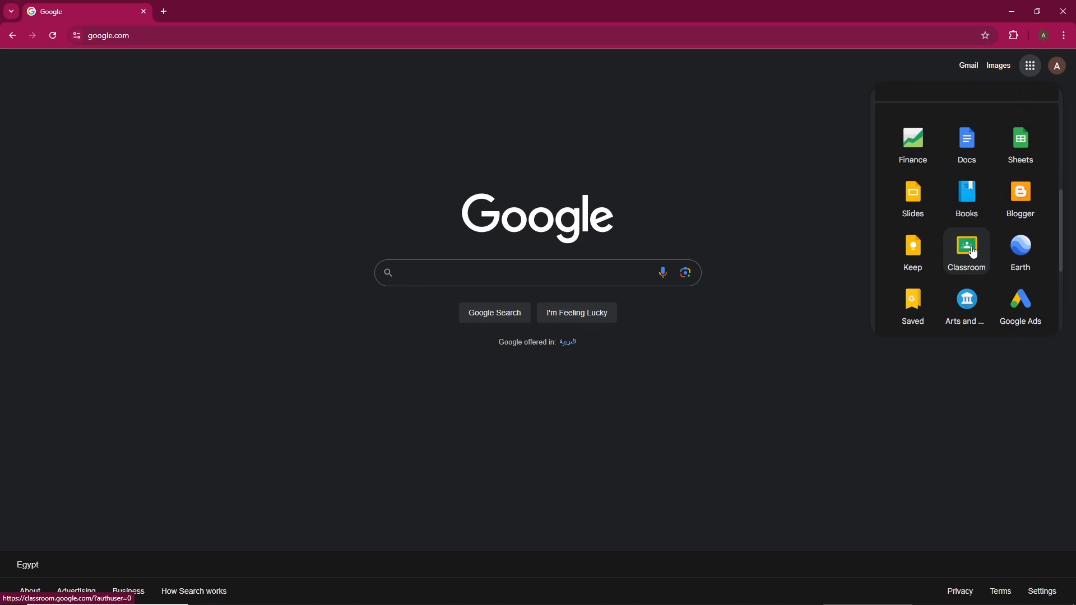
pyautogui.click(965, 250)
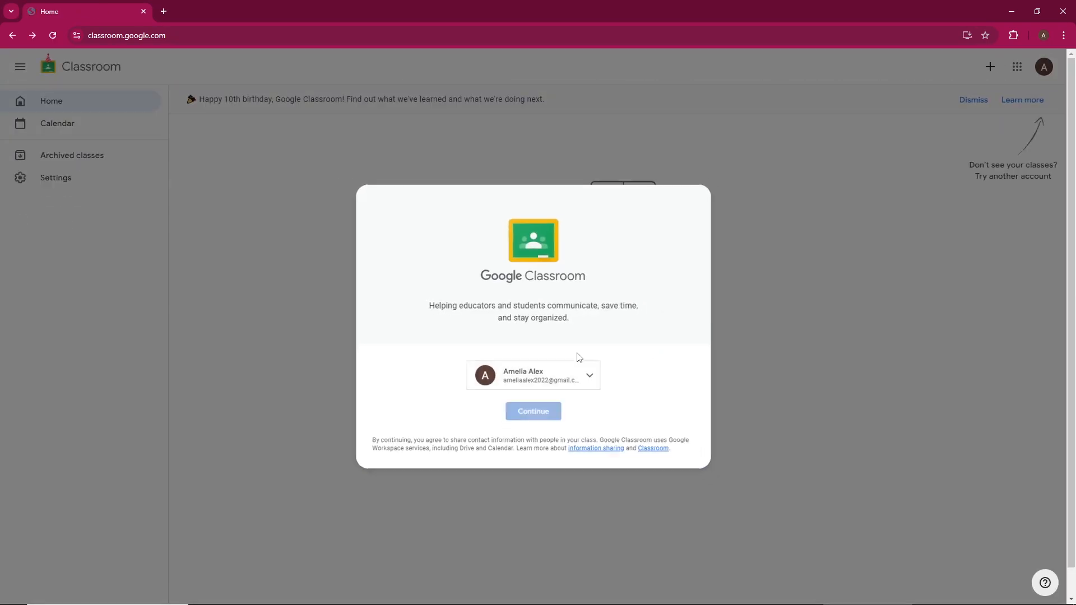
# Continue into Classroom with the shown account and reveal the join/create class options.
pyautogui.click(532, 412)
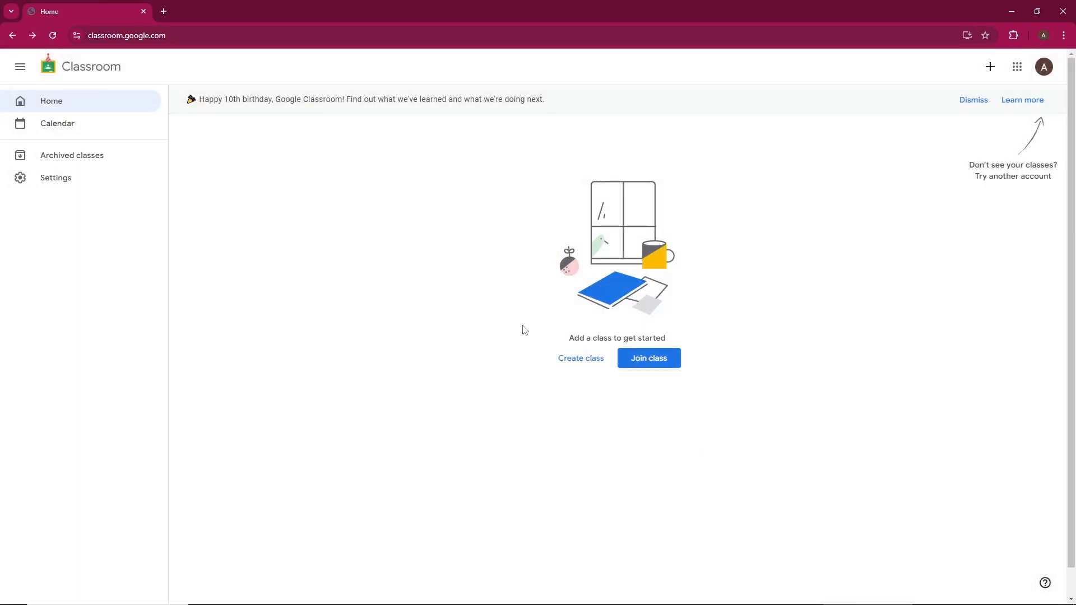
pyautogui.moveTo(498, 313)
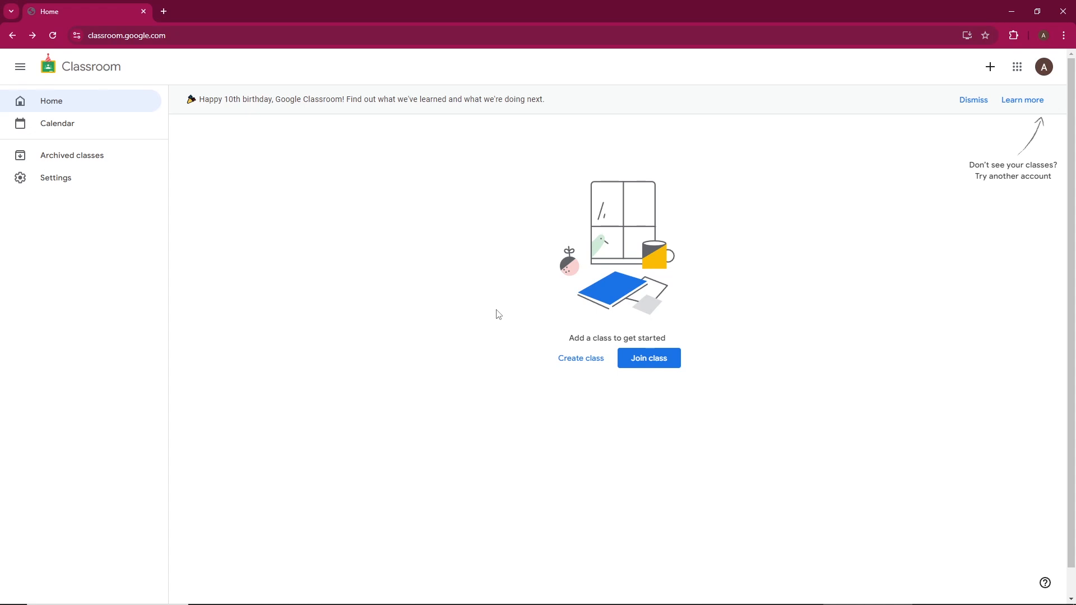
pyautogui.moveTo(580, 358)
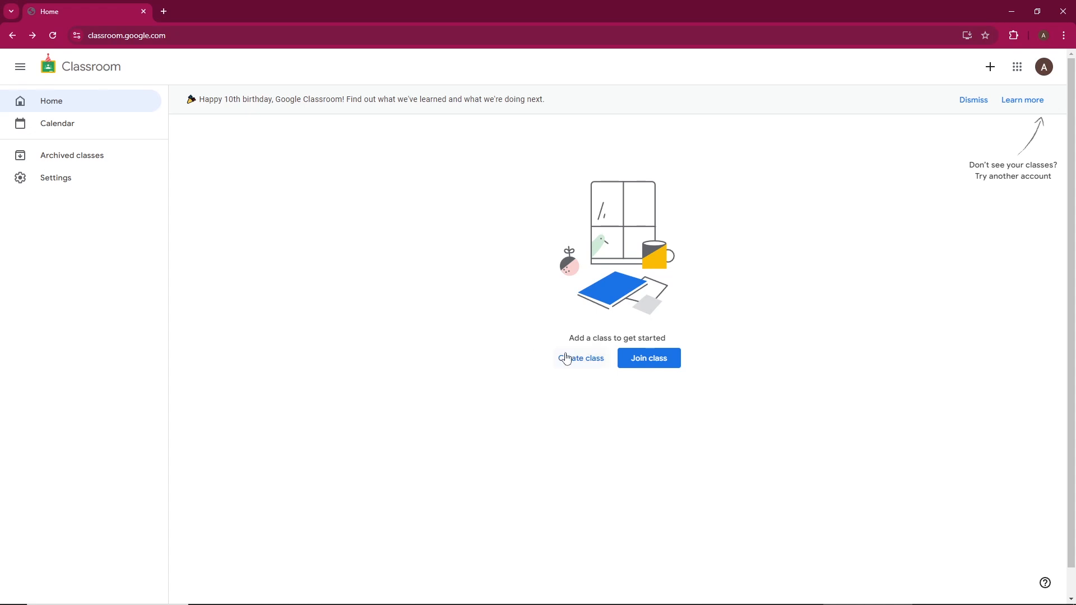
pyautogui.moveTo(567, 360)
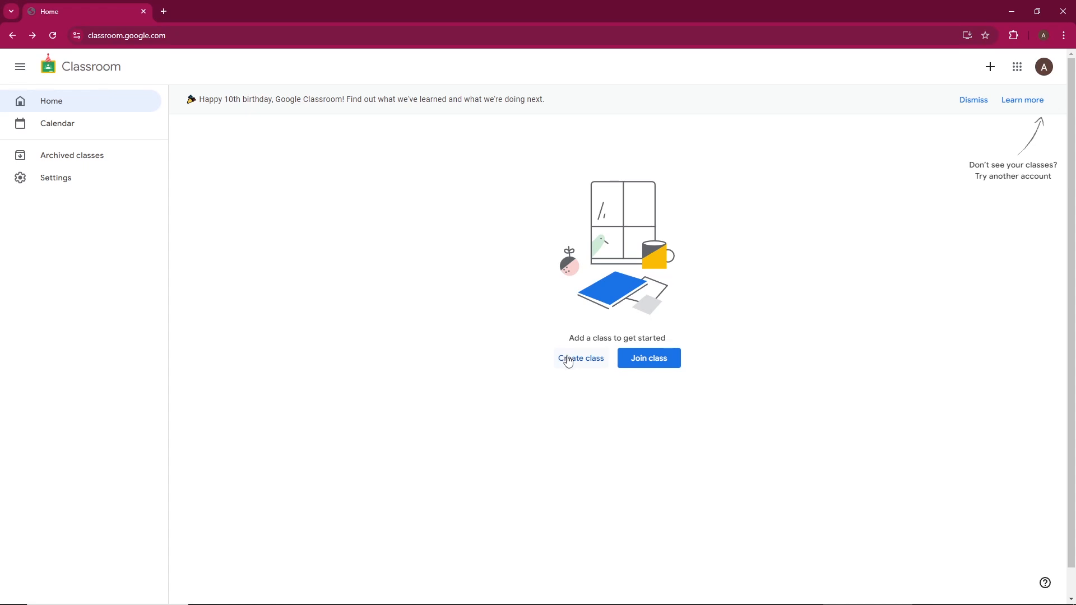
pyautogui.click(990, 66)
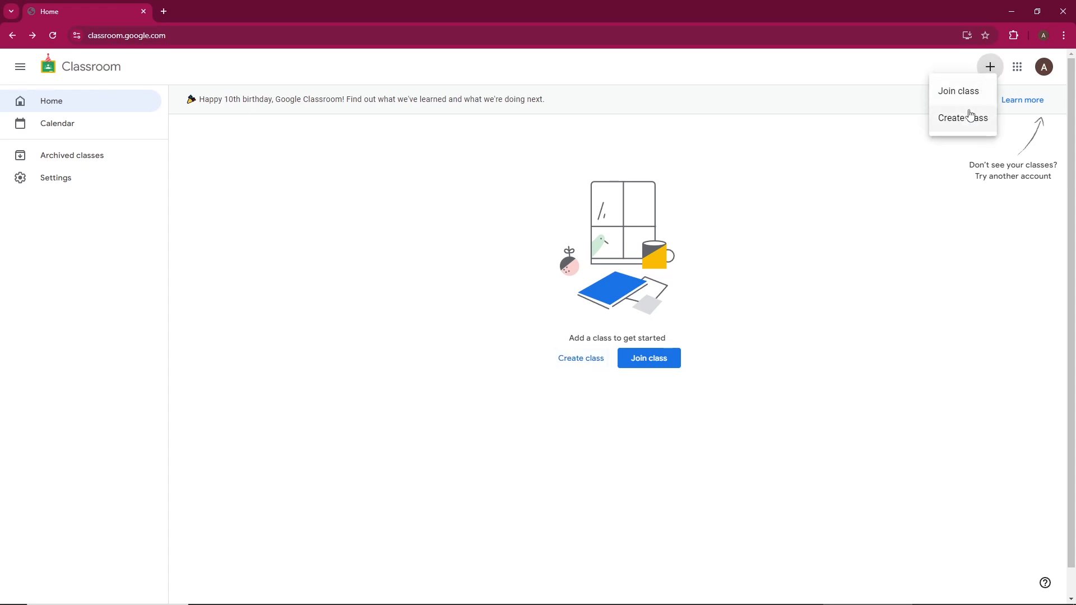
# Choose Create class and acknowledge the school-use notice to reach the blank class form.
pyautogui.click(962, 118)
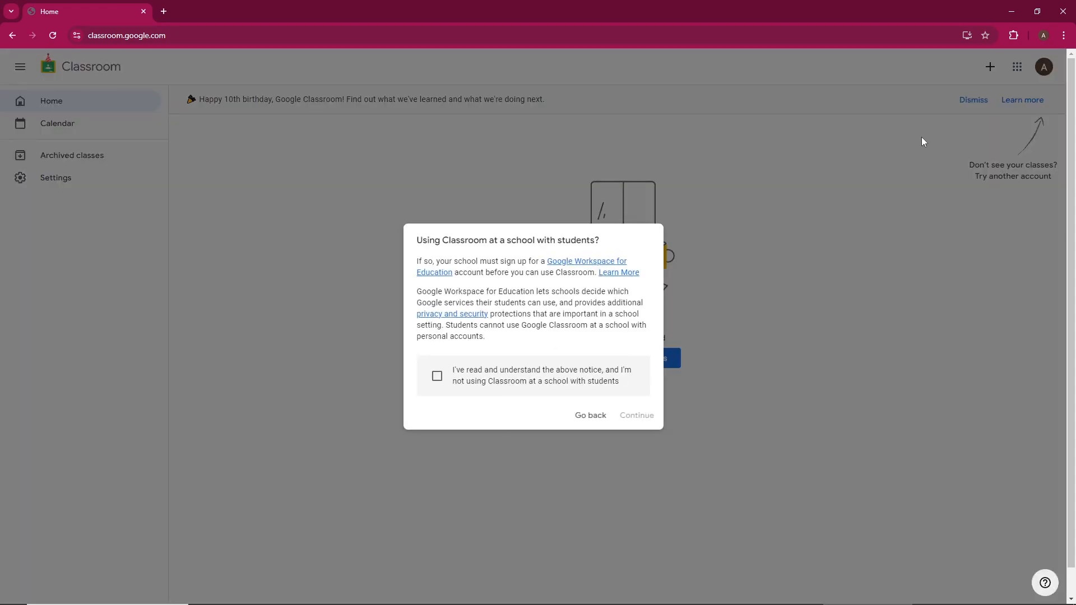
pyautogui.moveTo(589, 416)
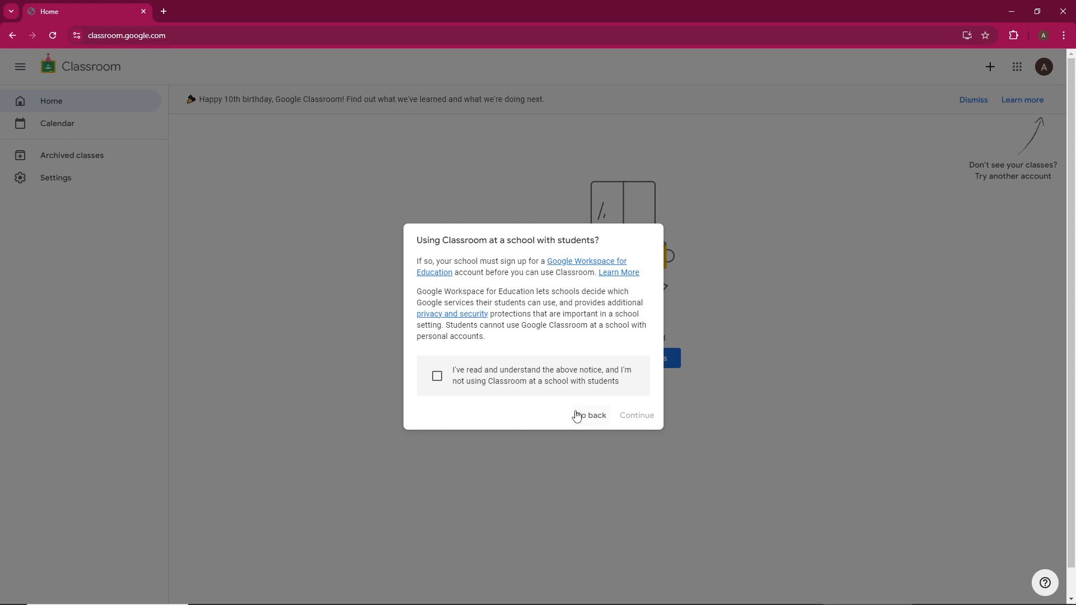
pyautogui.moveTo(439, 378)
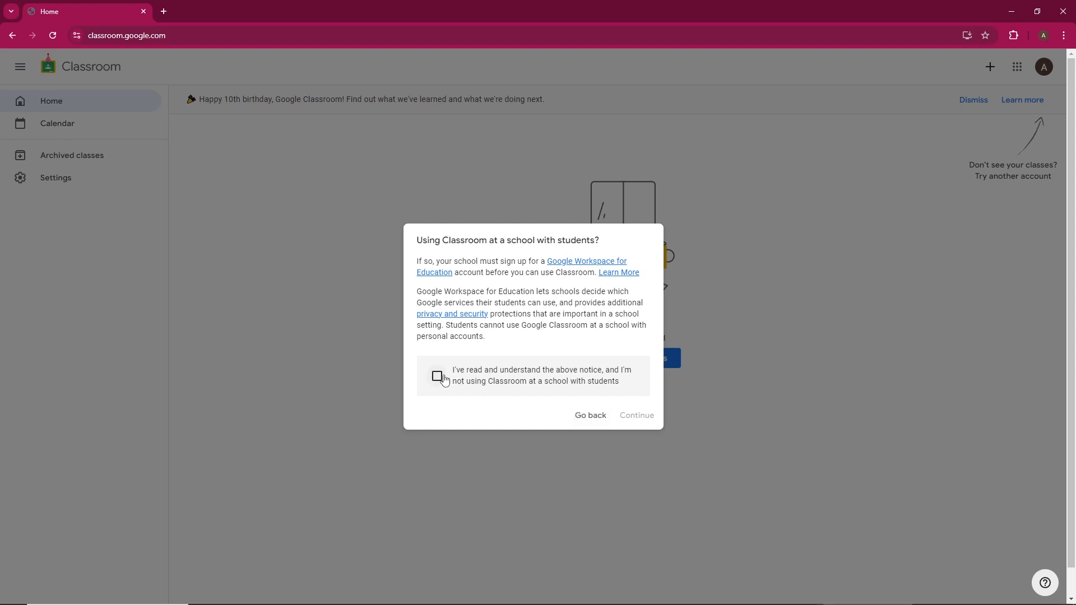
pyautogui.click(437, 377)
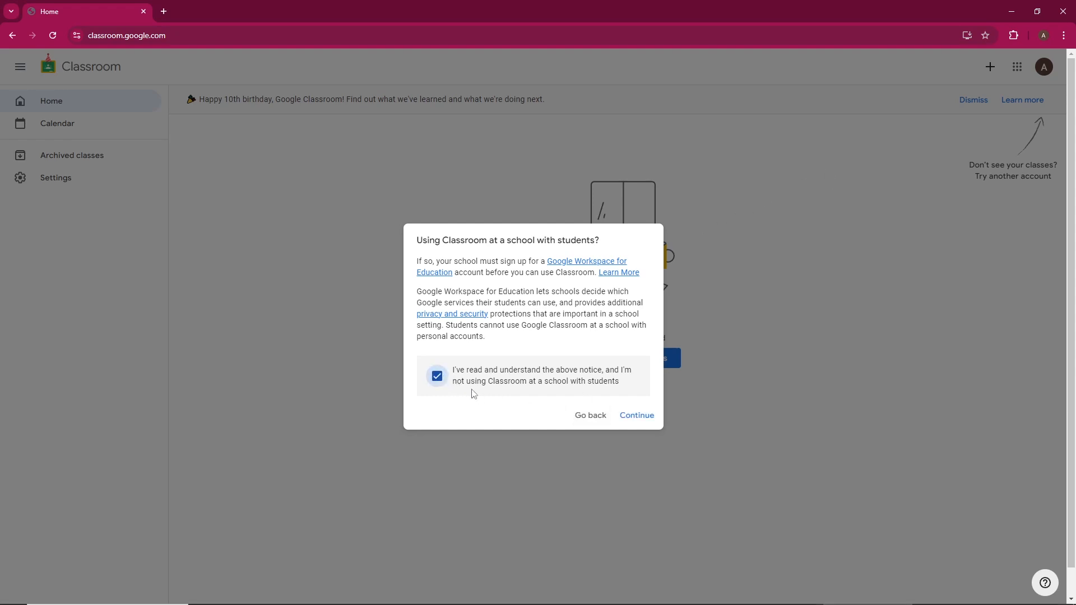
pyautogui.moveTo(637, 415)
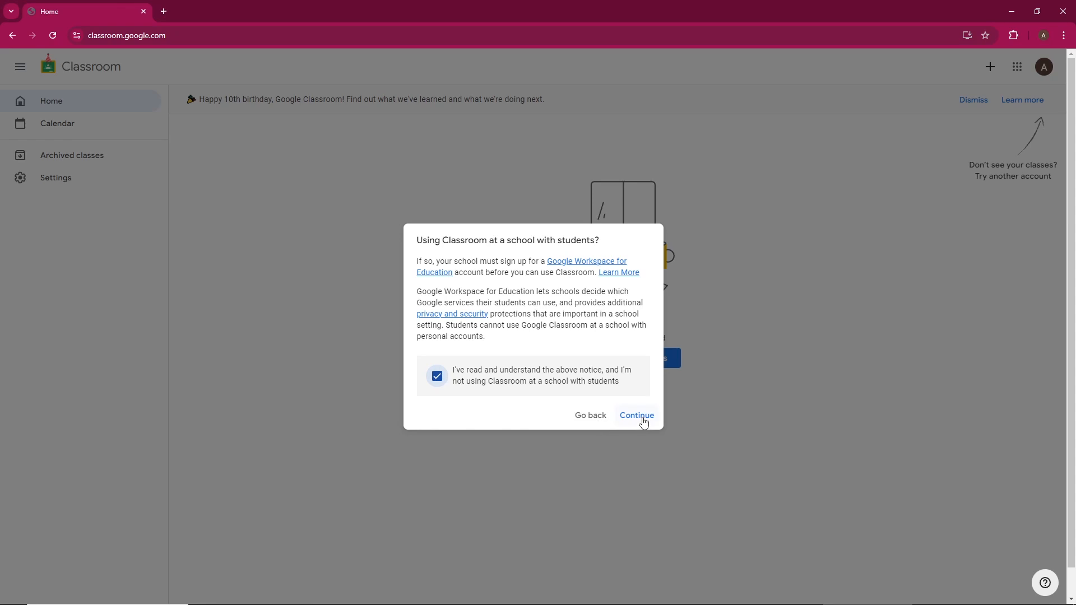
pyautogui.click(637, 415)
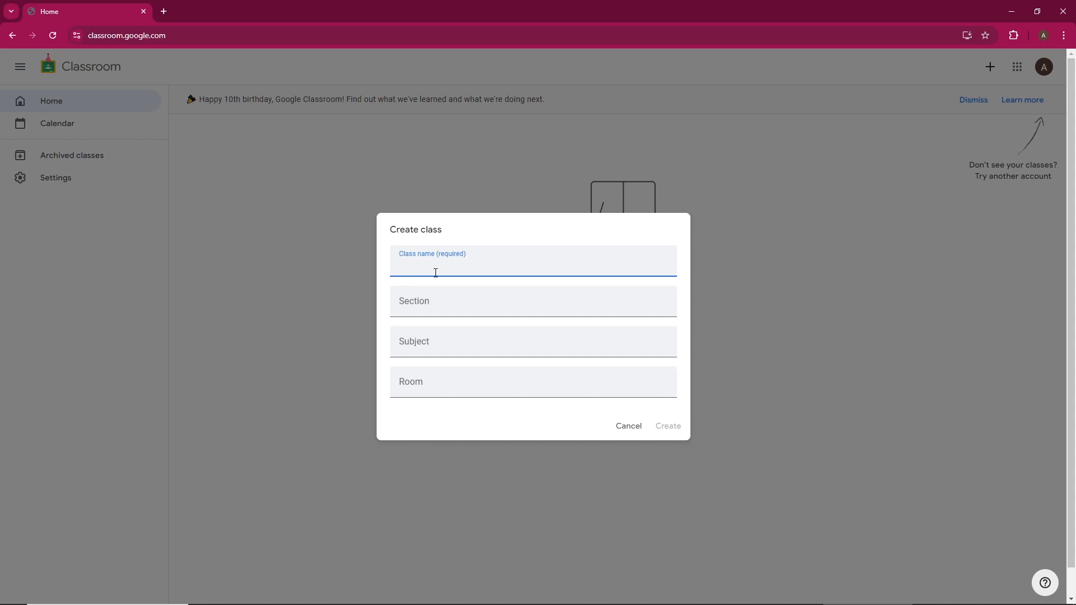
# Enter subject 'QUADRATIC EQUATIONS' and room '10', then create the MATH class, section 5.
pyautogui.click(531, 341)
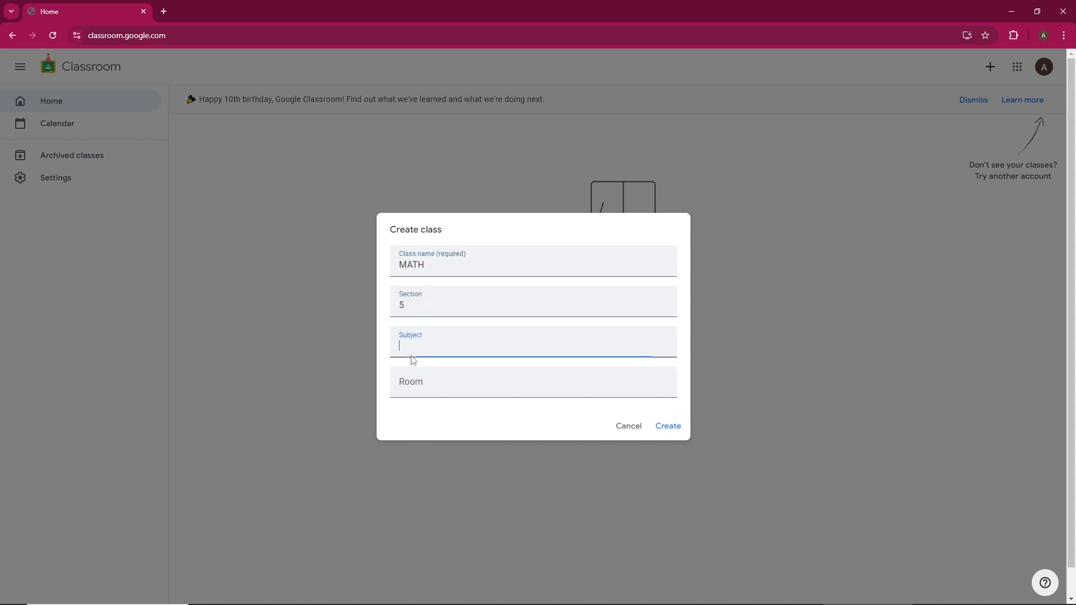
pyautogui.write('QUA')
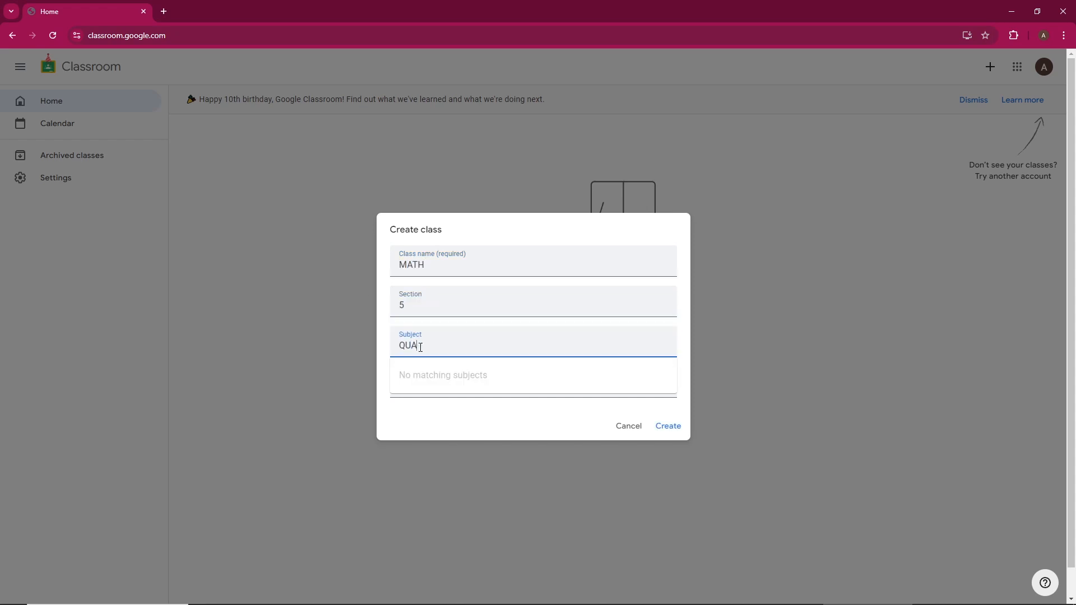
pyautogui.write('DRATI')
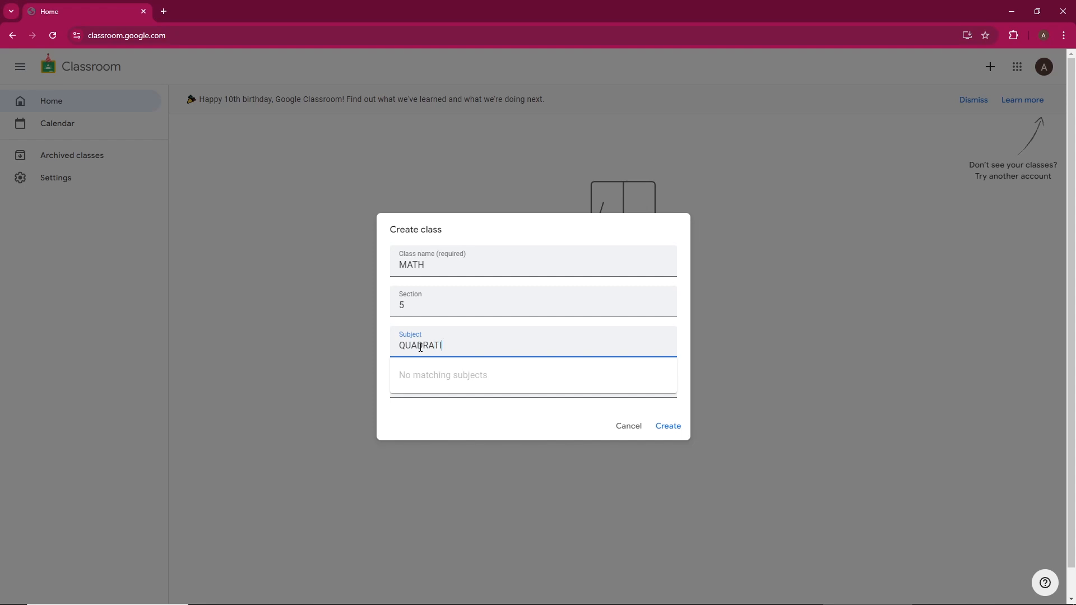
pyautogui.write('C EQ')
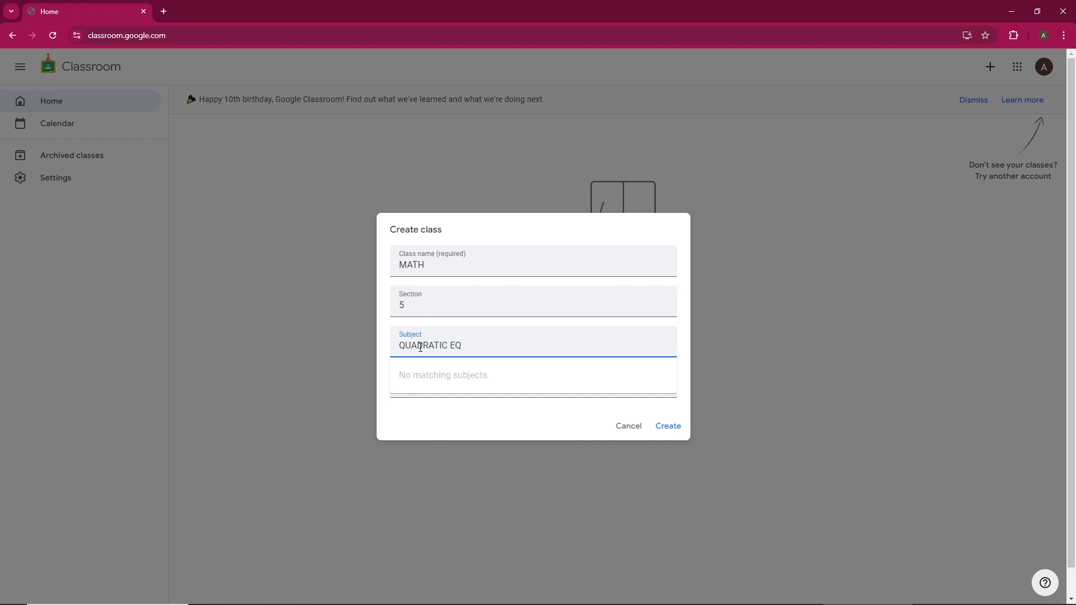
pyautogui.write('UATIONS')
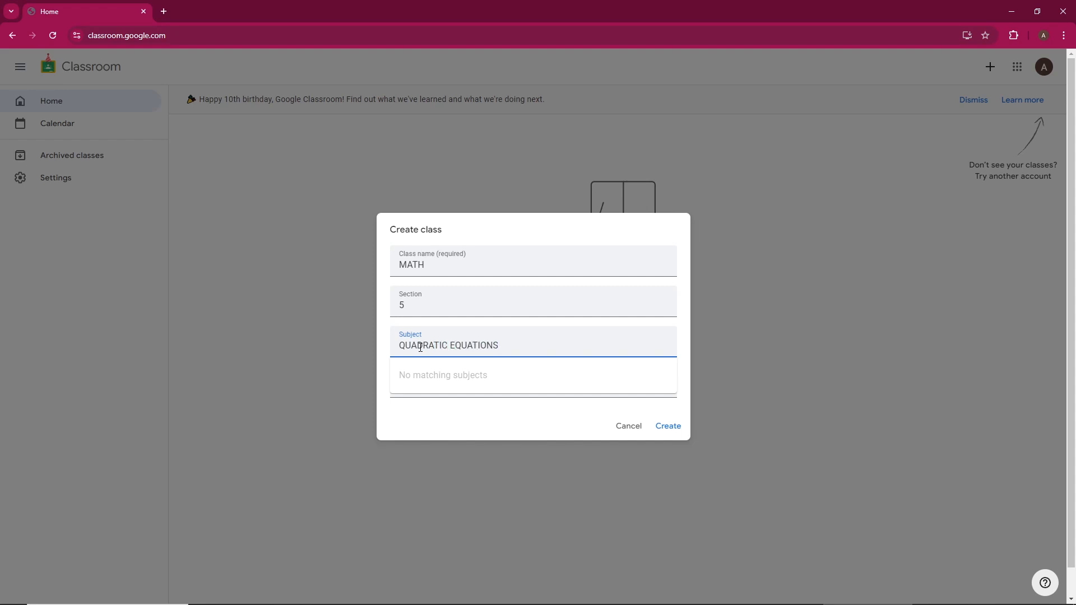
pyautogui.write('10')
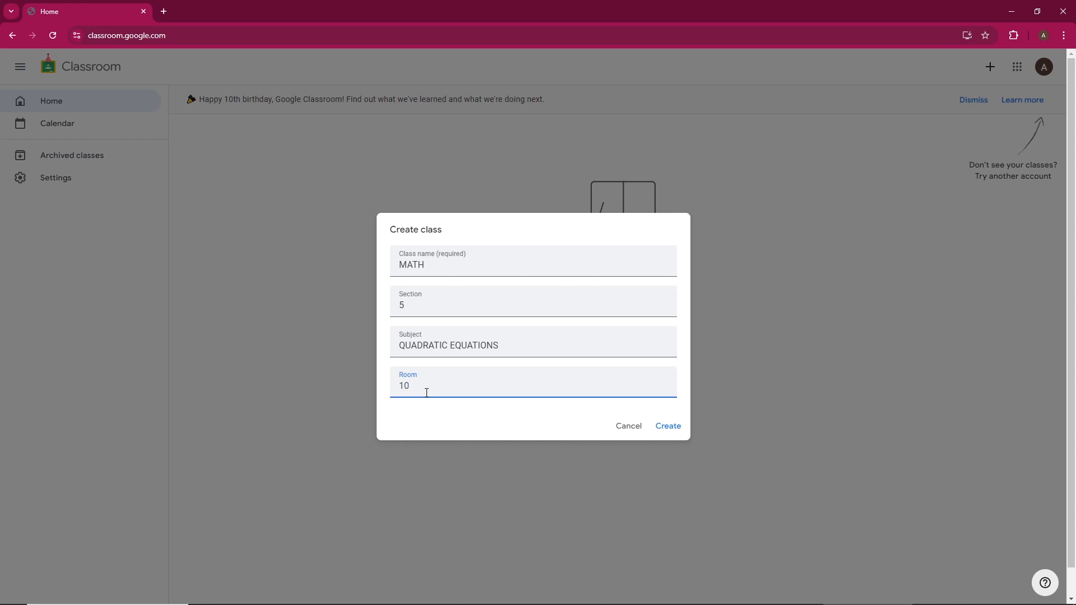
pyautogui.click(666, 426)
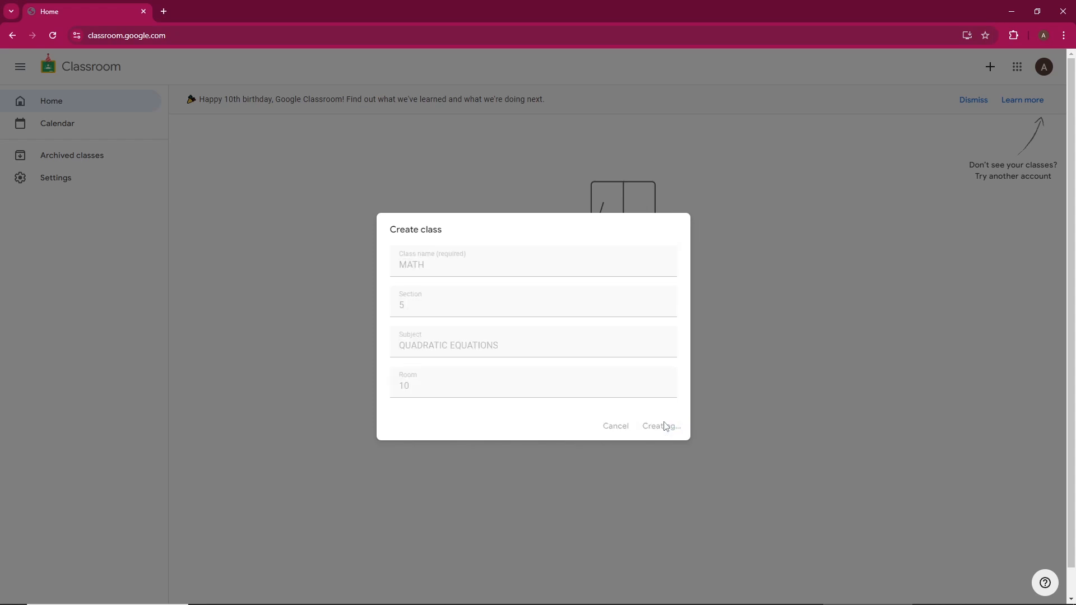
pyautogui.click(658, 426)
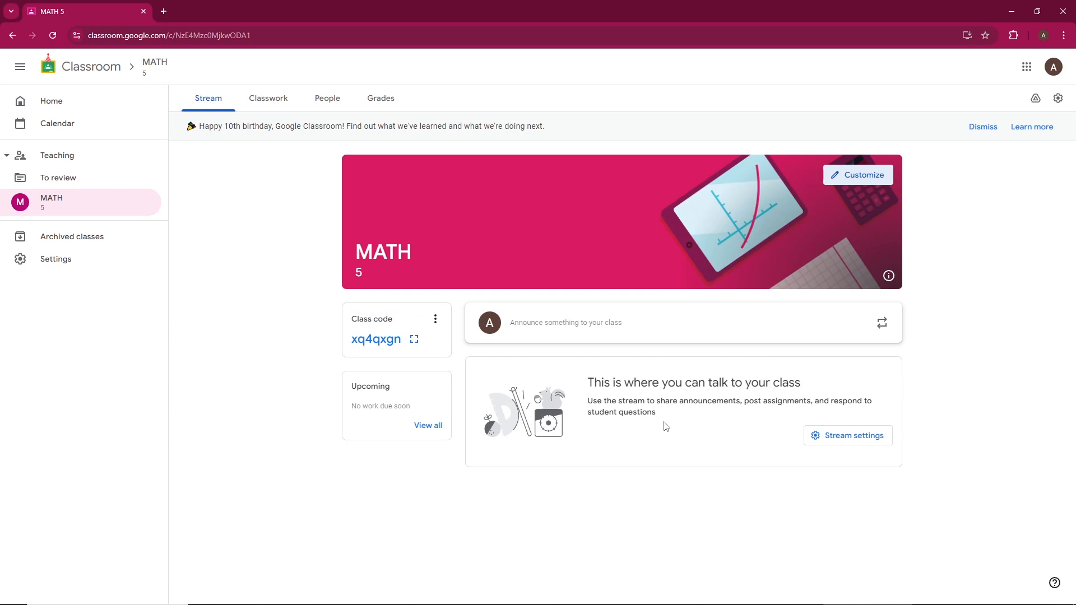
pyautogui.moveTo(489, 353)
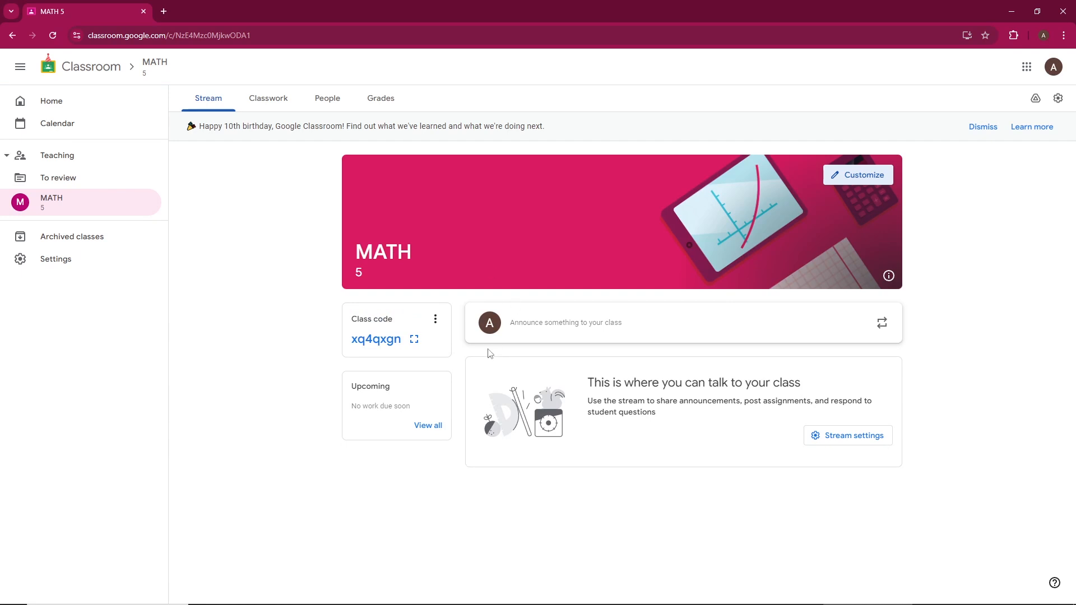
pyautogui.moveTo(493, 360)
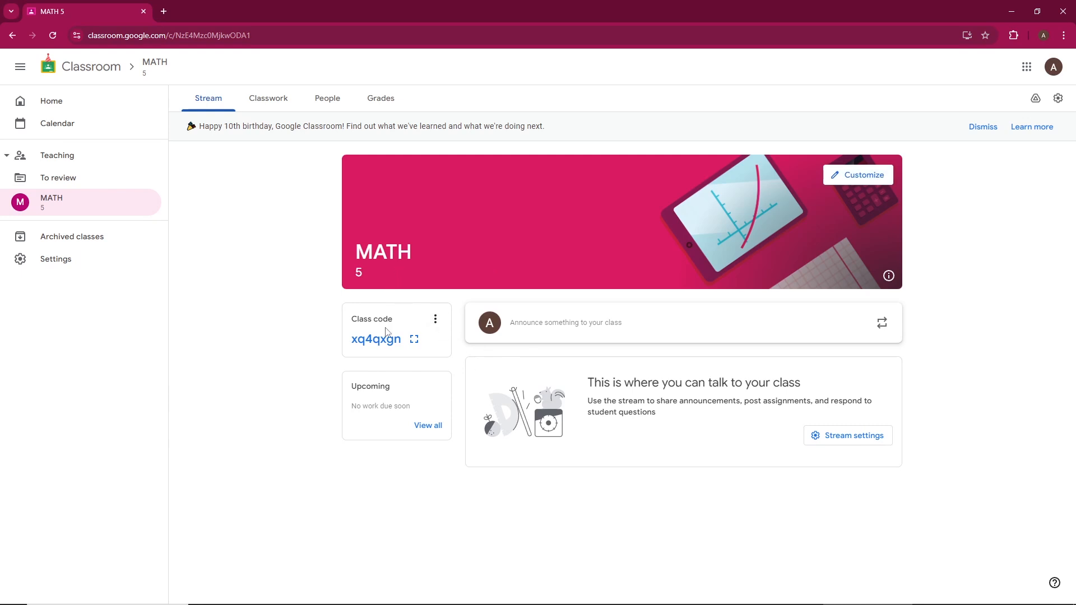
pyautogui.moveTo(414, 339)
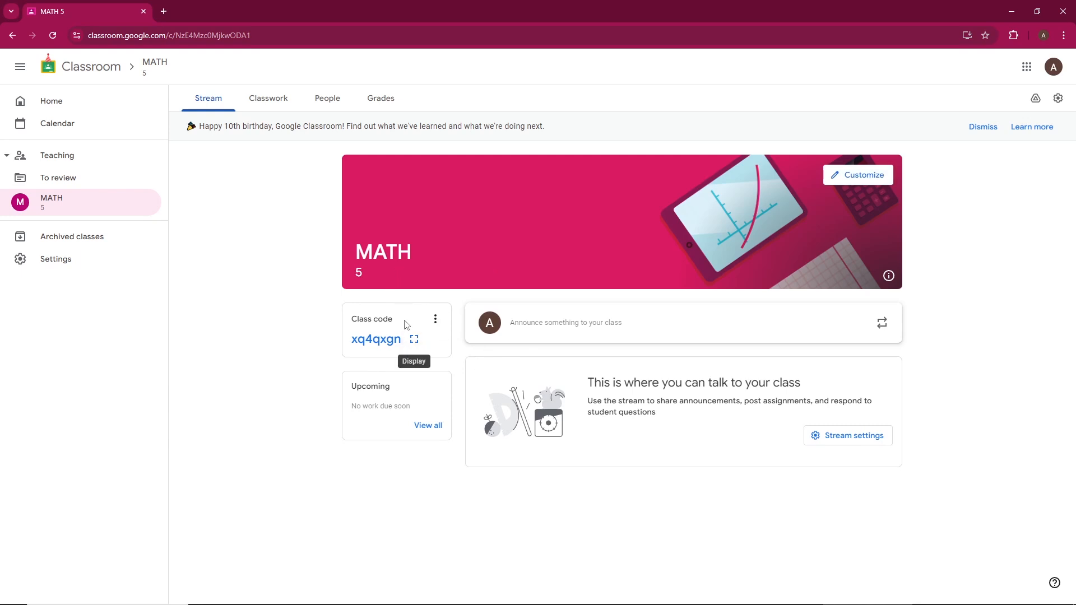
pyautogui.moveTo(413, 340)
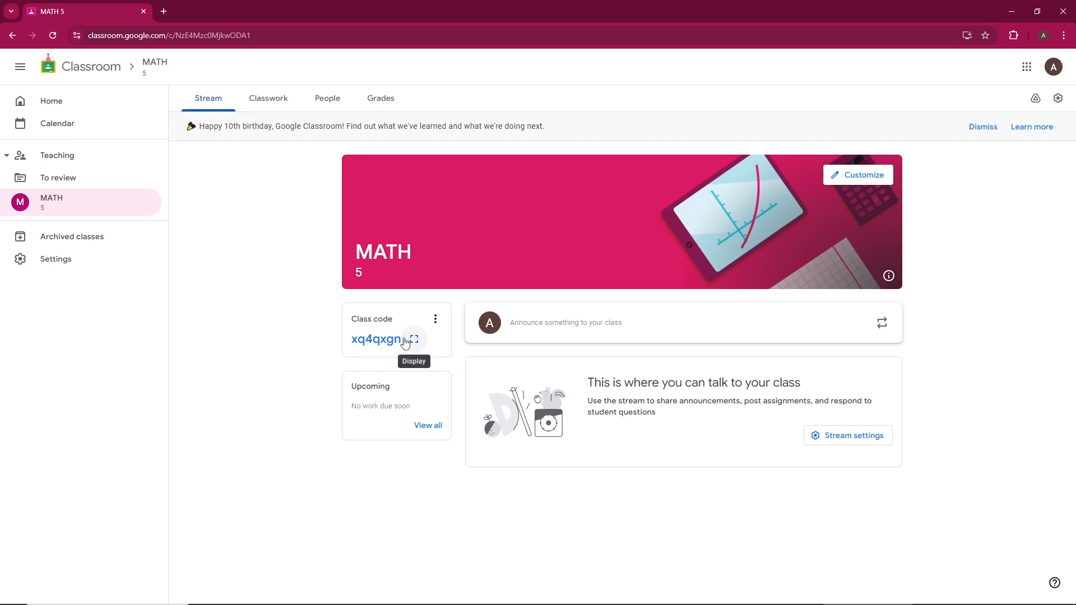
pyautogui.moveTo(443, 346)
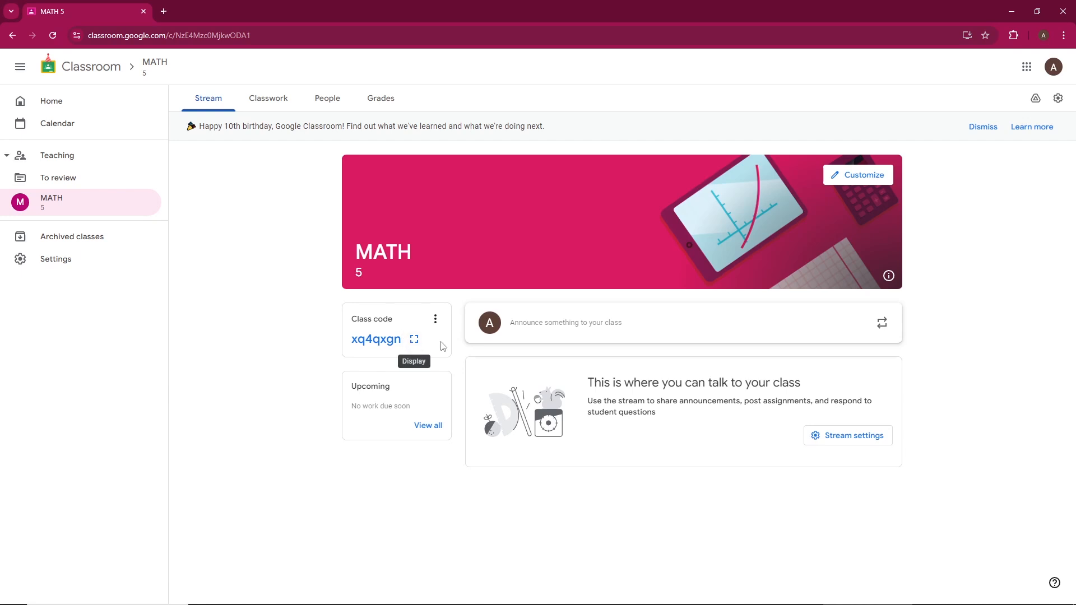
# Copy the invite link from the enlarged class code, then go to the Classwork section.
pyautogui.click(414, 338)
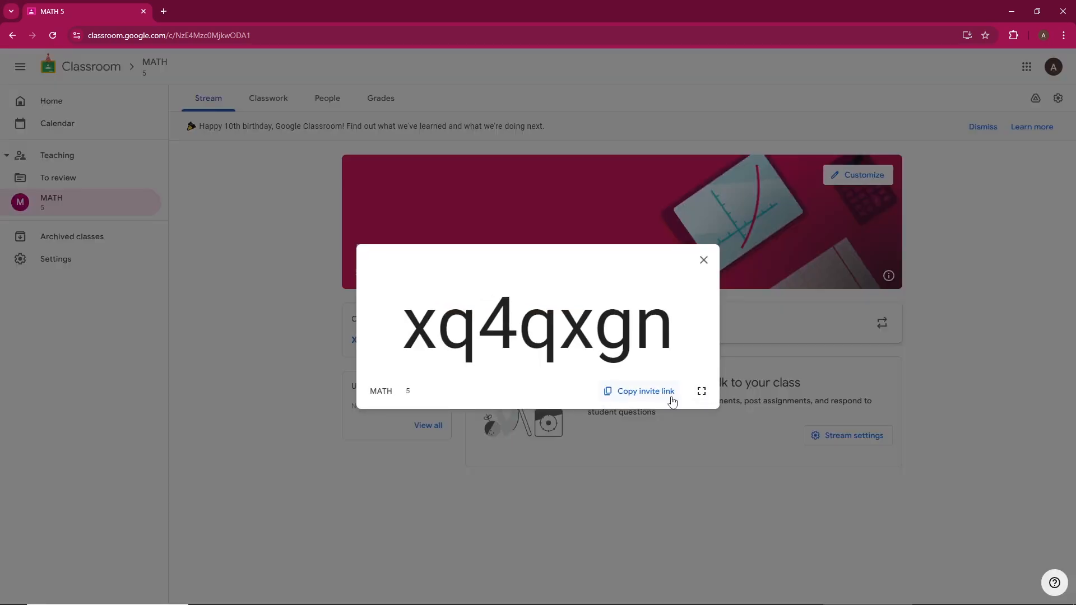
pyautogui.click(645, 390)
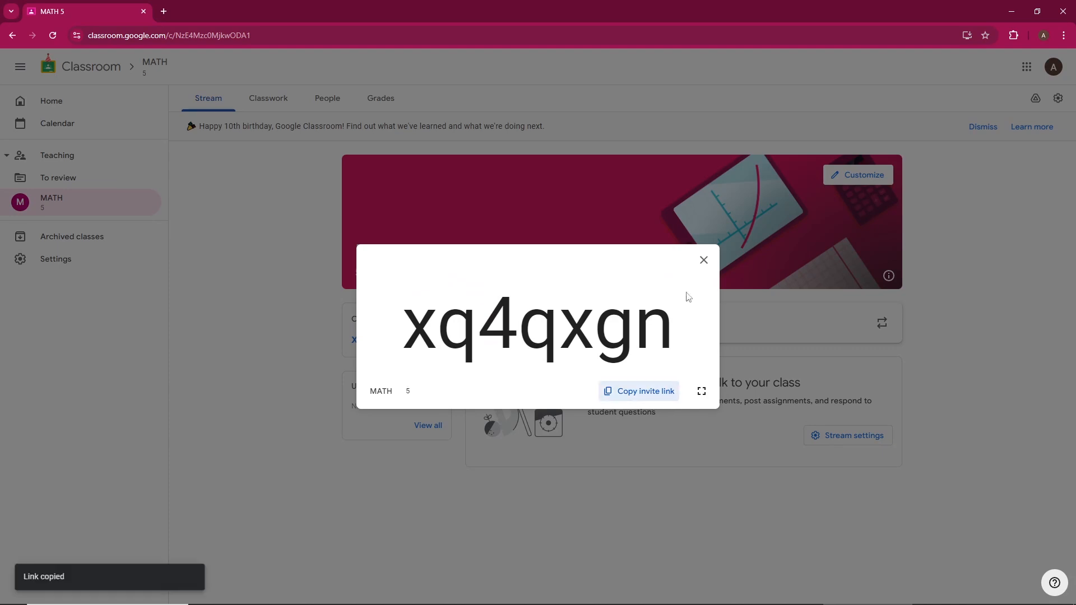
pyautogui.click(703, 261)
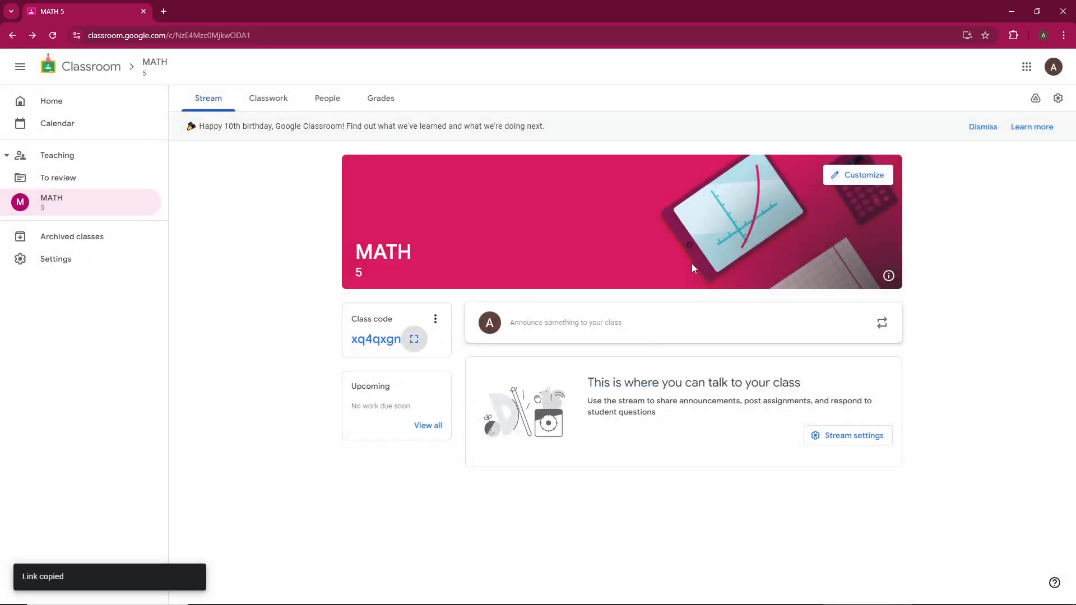
pyautogui.click(268, 98)
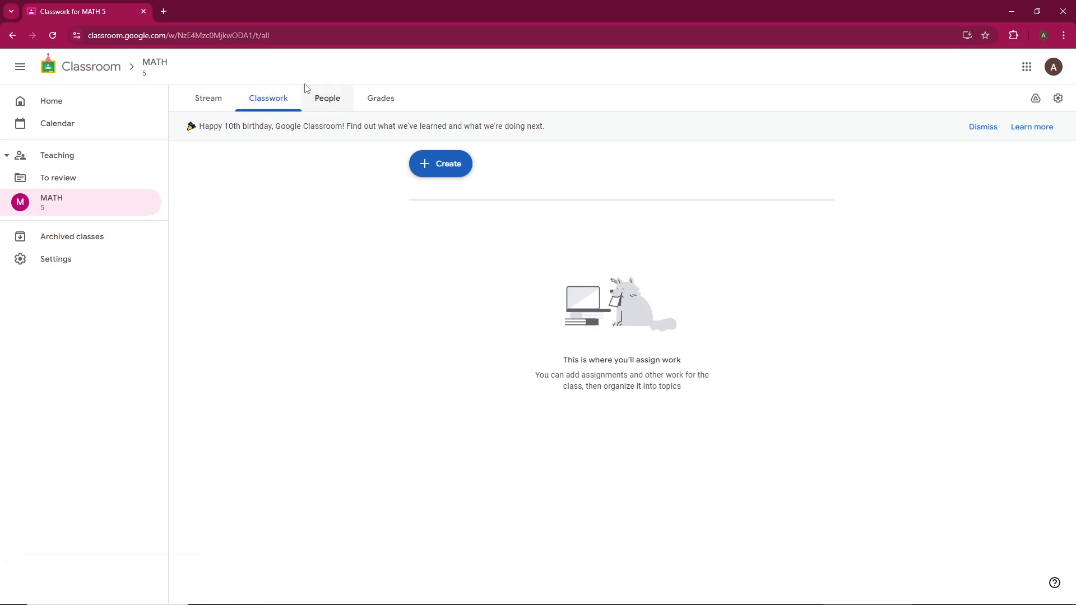
# Show the MATH class's People page listing its teachers and students.
pyautogui.click(326, 98)
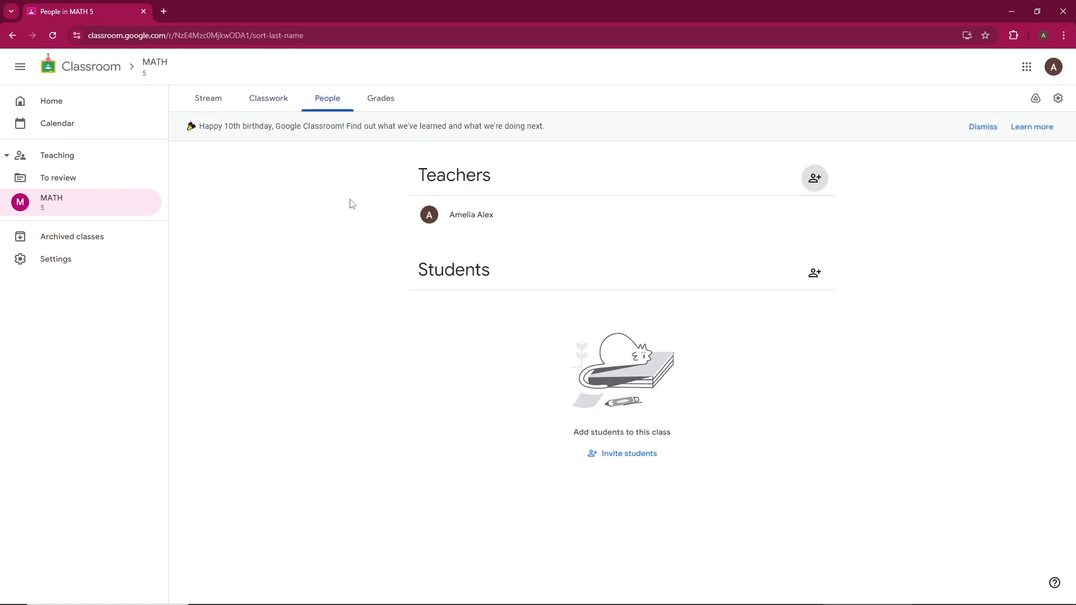
pyautogui.moveTo(835, 235)
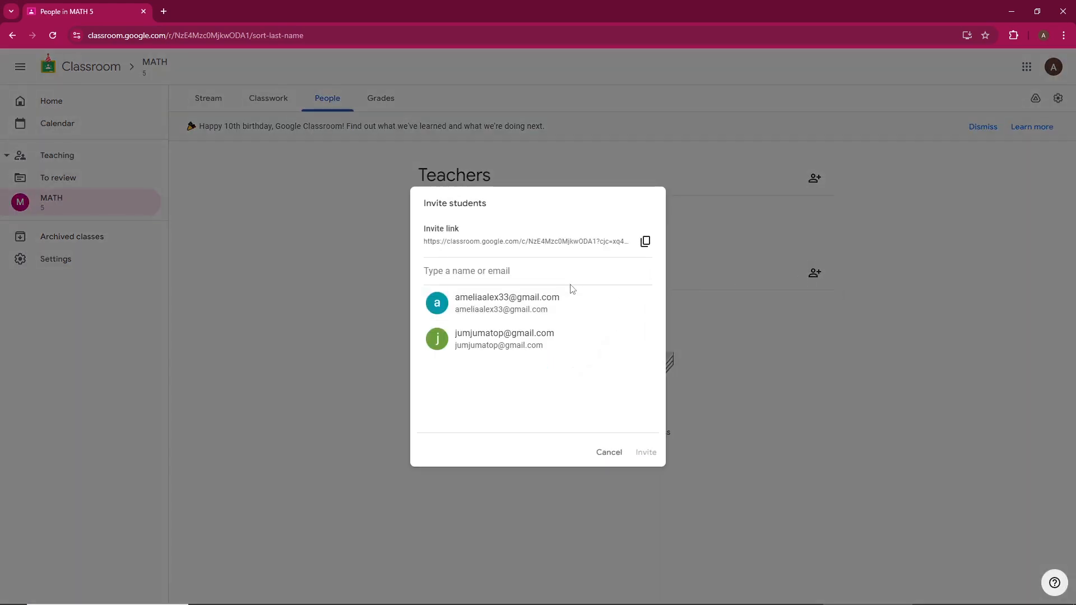
# Copy the student invite link and cancel the Invite students dialog.
pyautogui.click(644, 241)
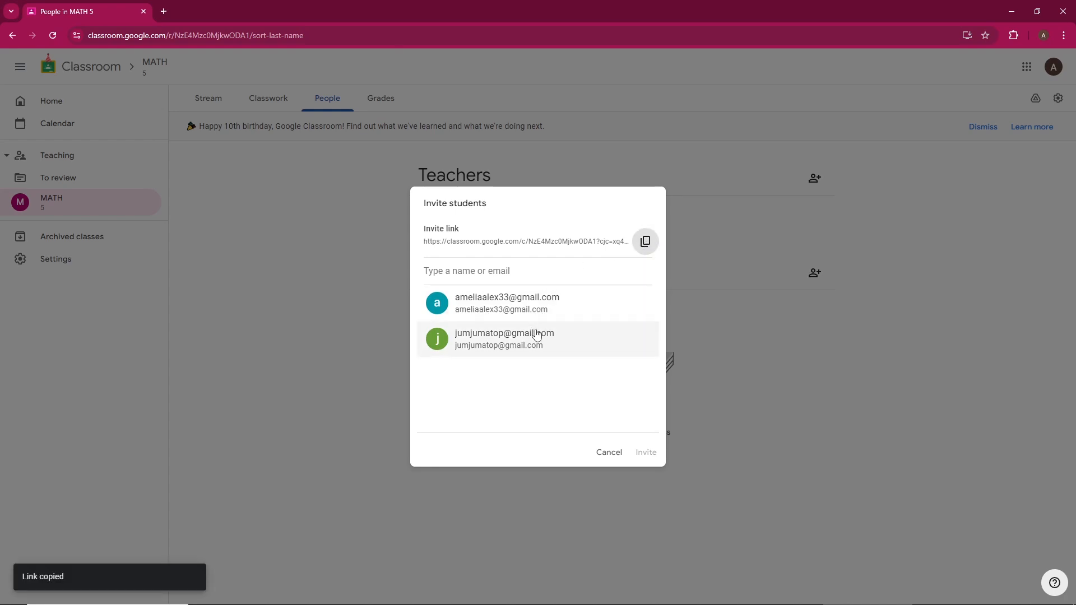
pyautogui.moveTo(489, 304)
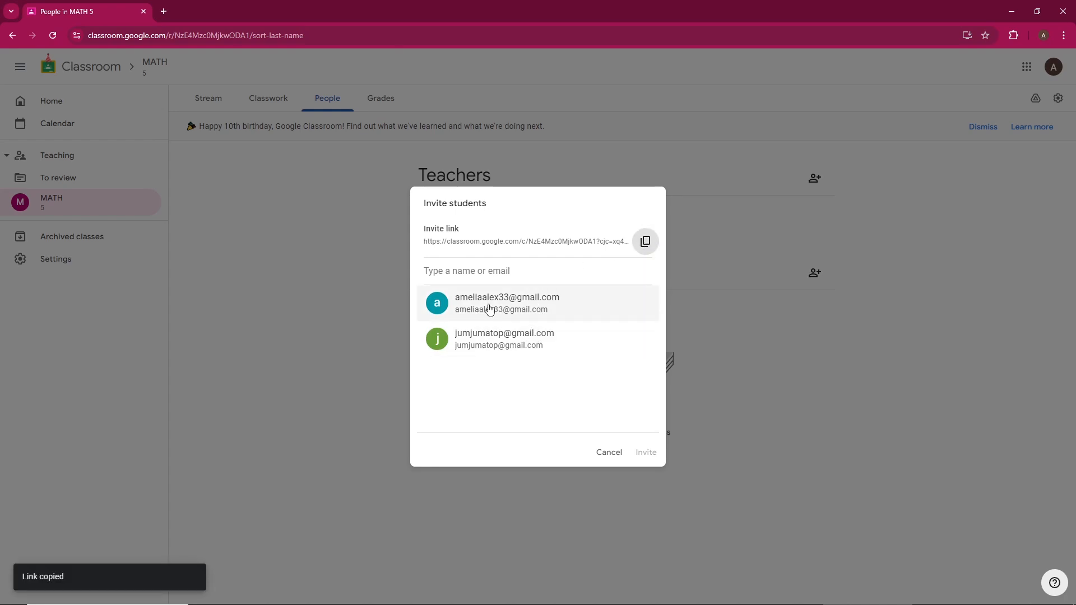
pyautogui.moveTo(556, 368)
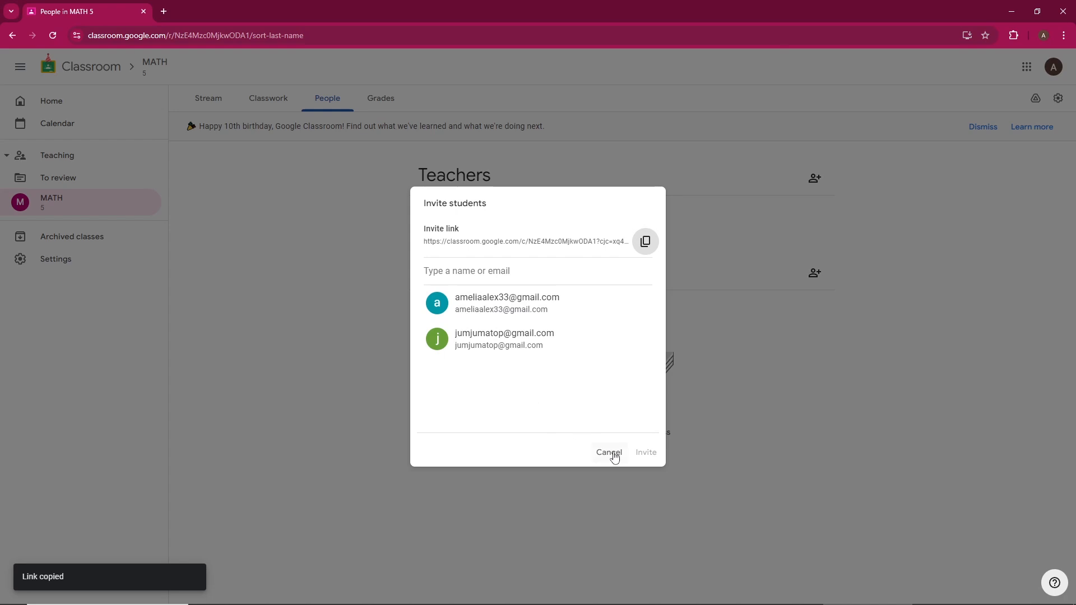
pyautogui.click(608, 452)
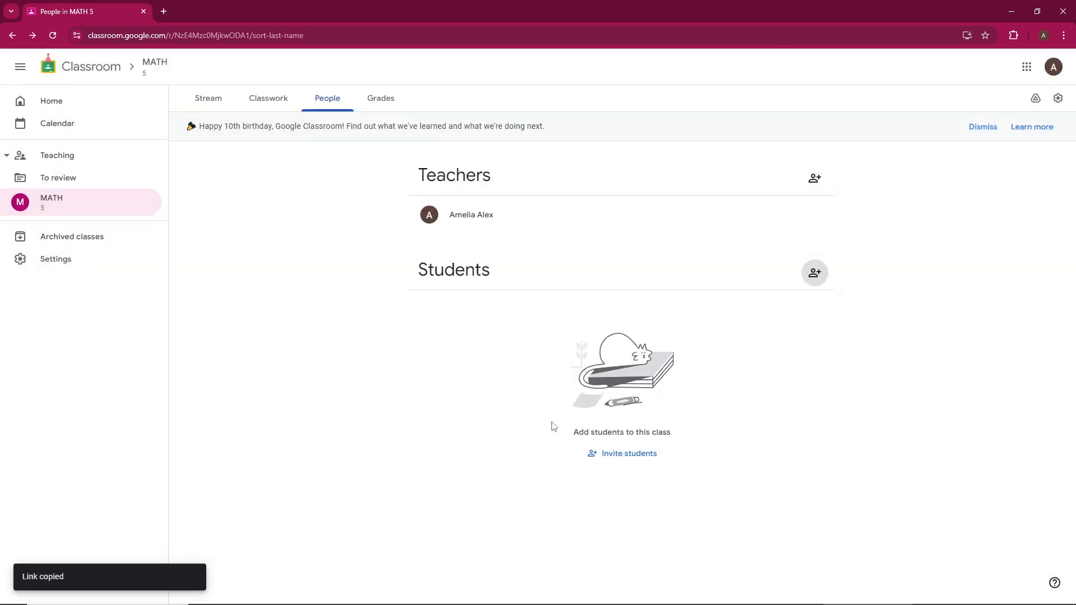
pyautogui.moveTo(489, 363)
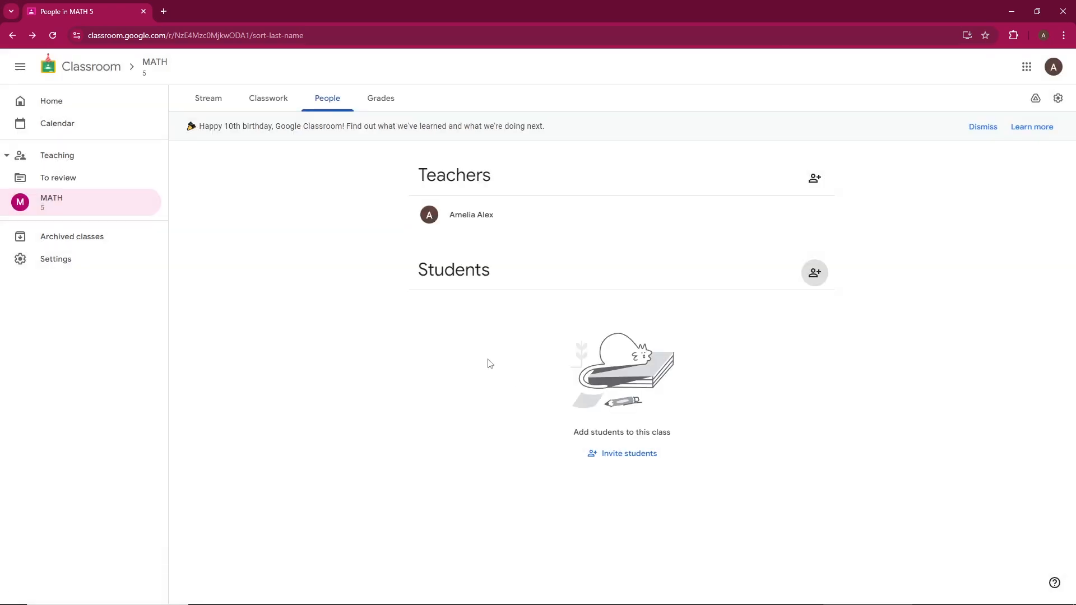